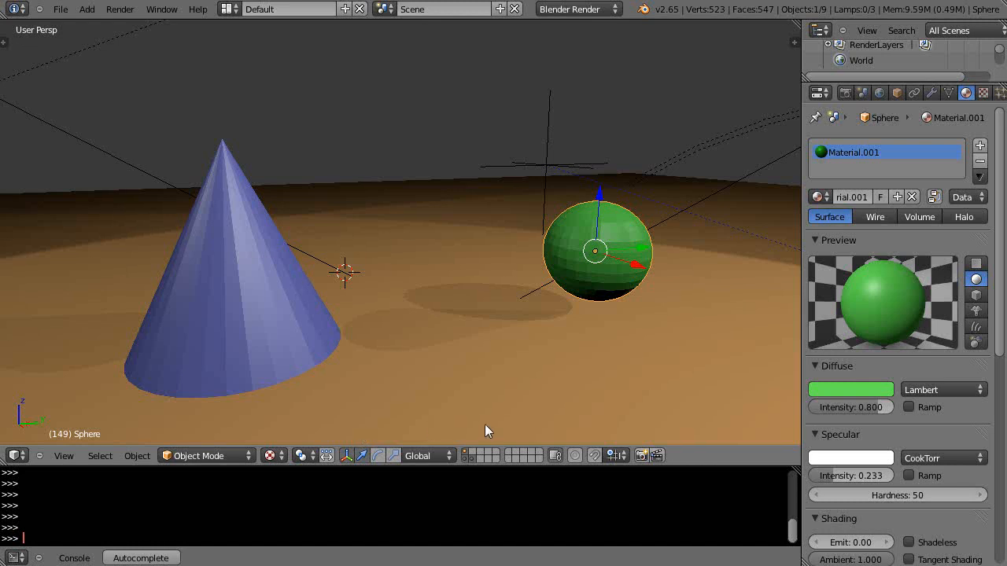
pyautogui.moveTo(484, 425)
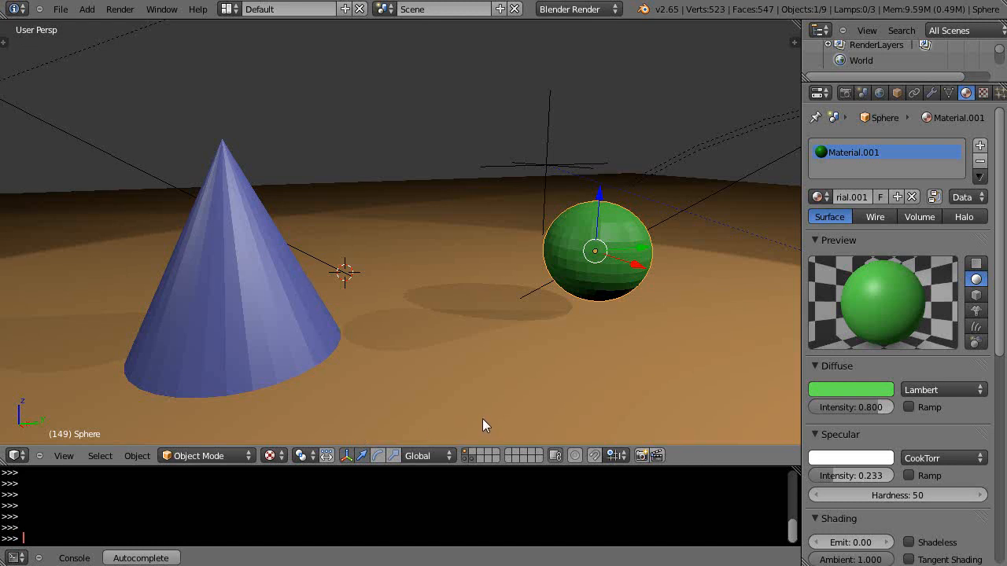
# Step: Place the 3D cursor on the floor between the blue cone and green sphere
pyautogui.click(521, 389)
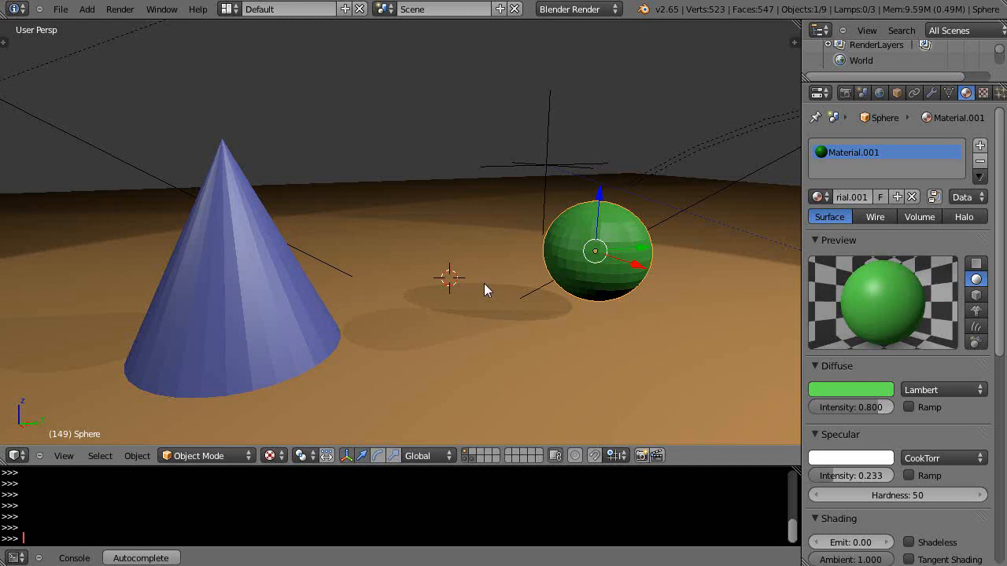
# Step: Add a UV Sphere mesh at the 3D cursor position
pyautogui.click(87, 8)
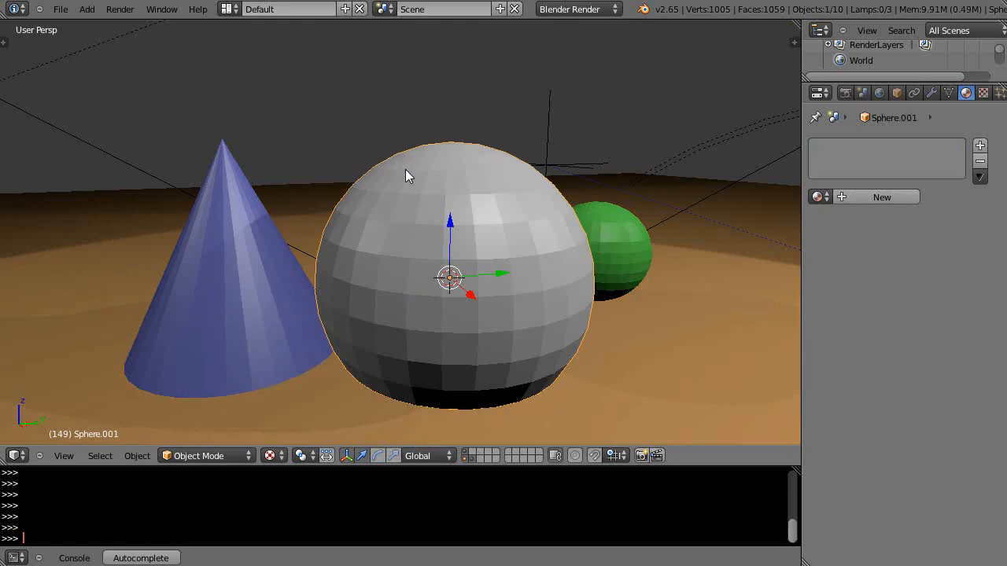
pyautogui.moveTo(386, 377)
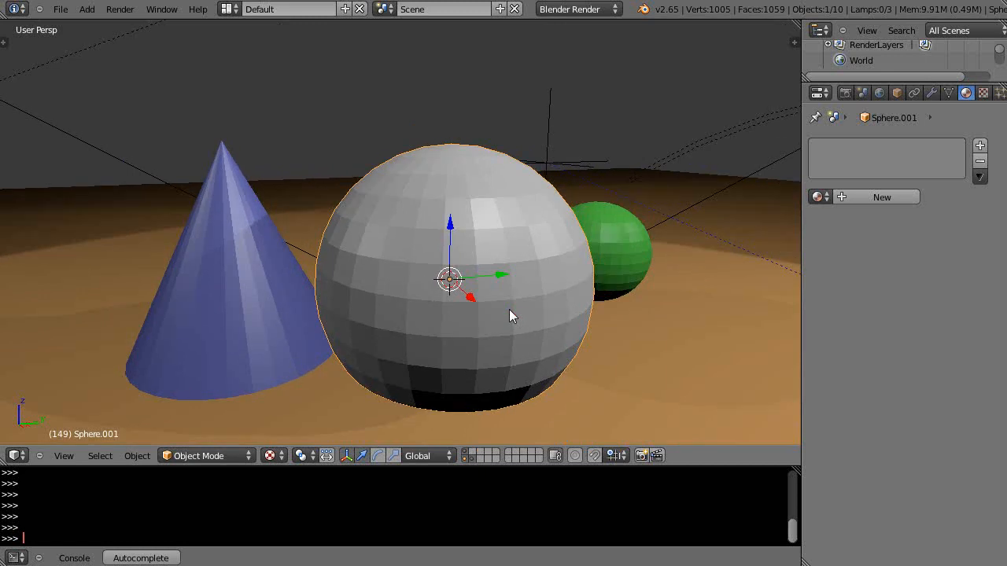
# Step: Enter Edit Mode and subdivide every face of the new sphere
pyautogui.press('Tab')
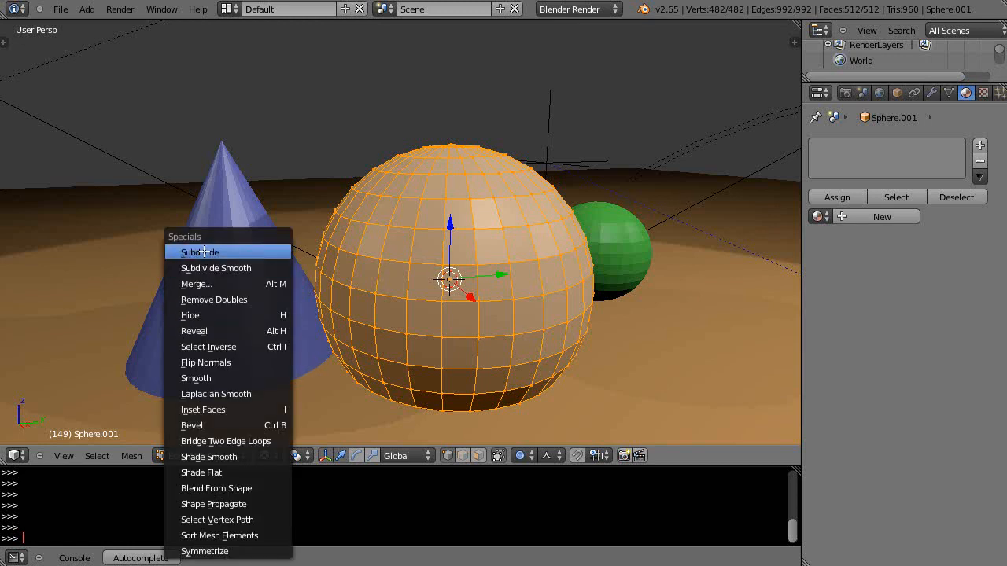
pyautogui.click(200, 252)
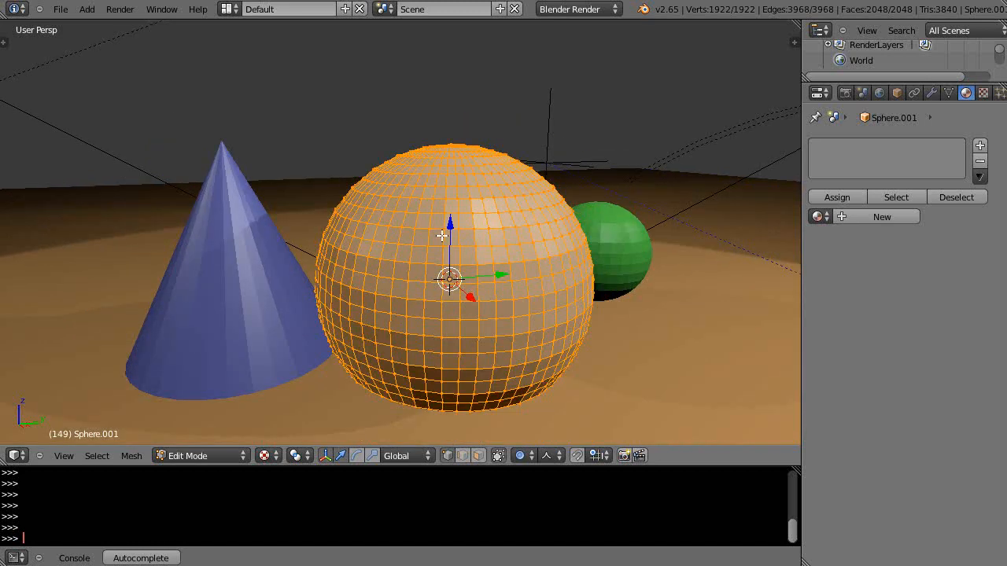
pyautogui.moveTo(476, 257)
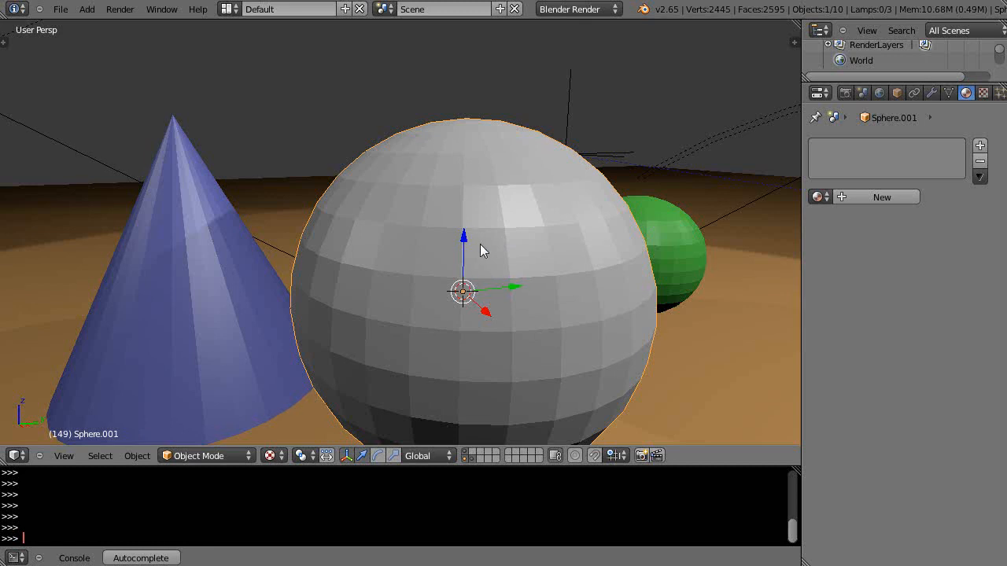
pyautogui.moveTo(513, 234)
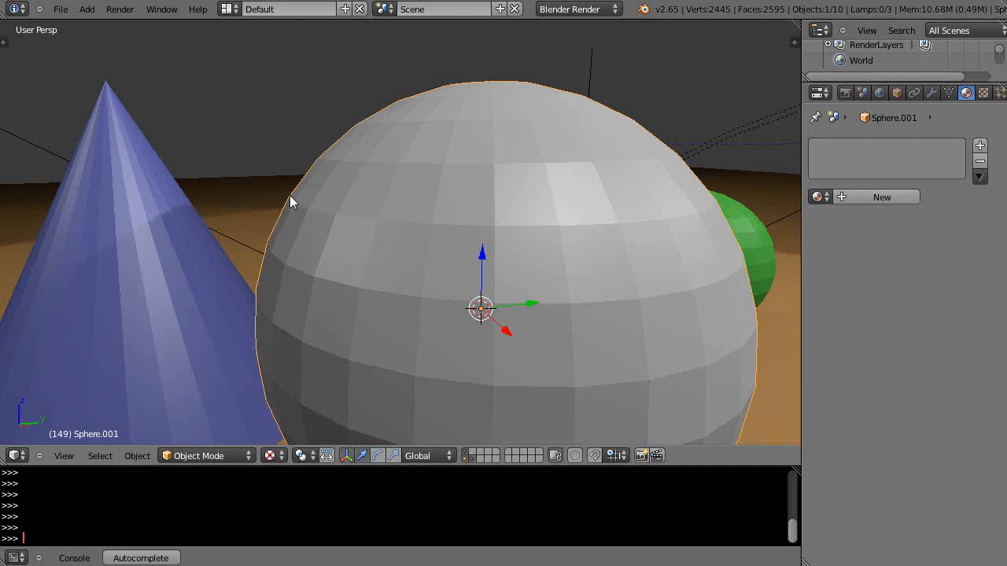
pyautogui.moveTo(448, 318)
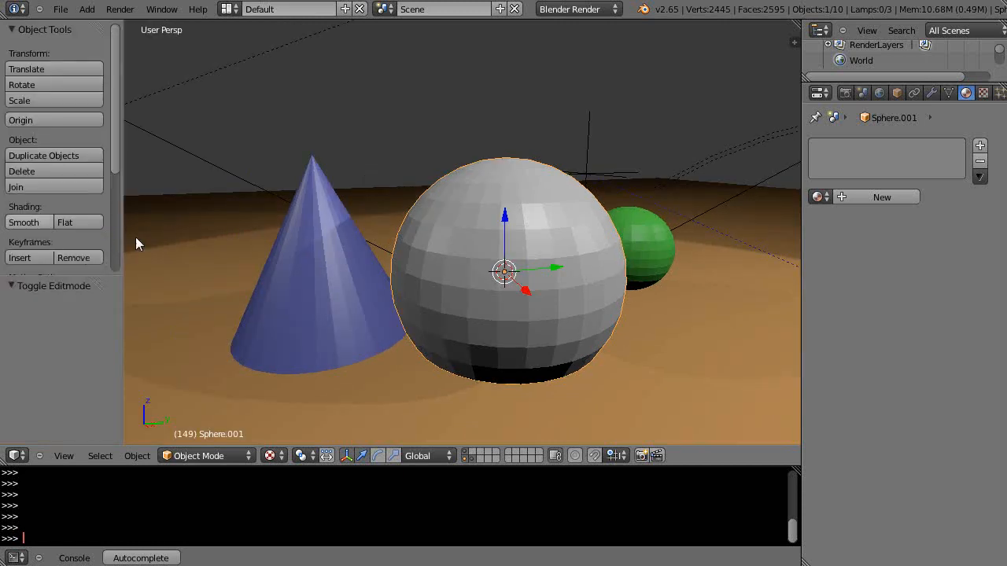
# Step: Try Smooth shading on the sphere, revert to Flat, and request its deletion
pyautogui.click(26, 222)
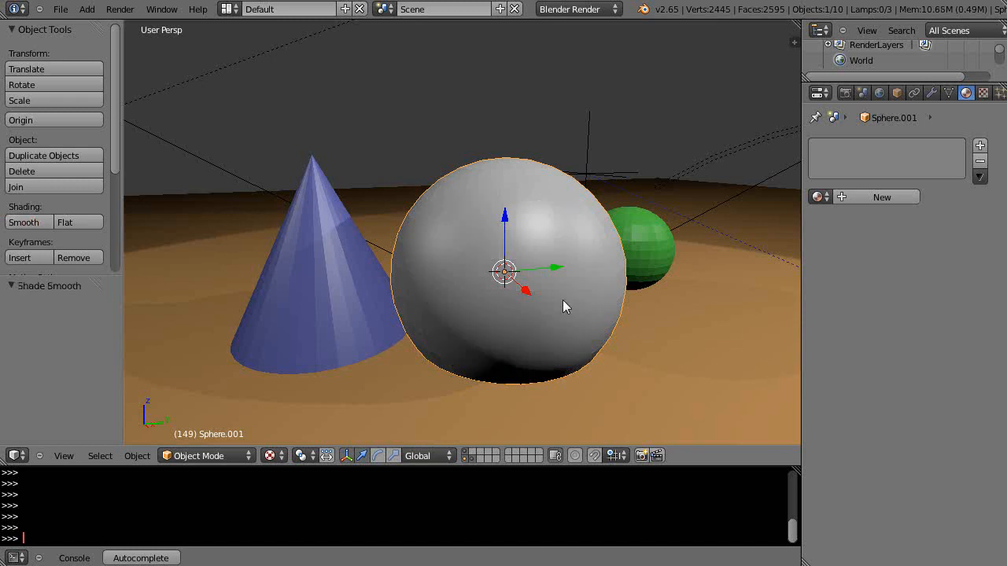
pyautogui.scroll(3)
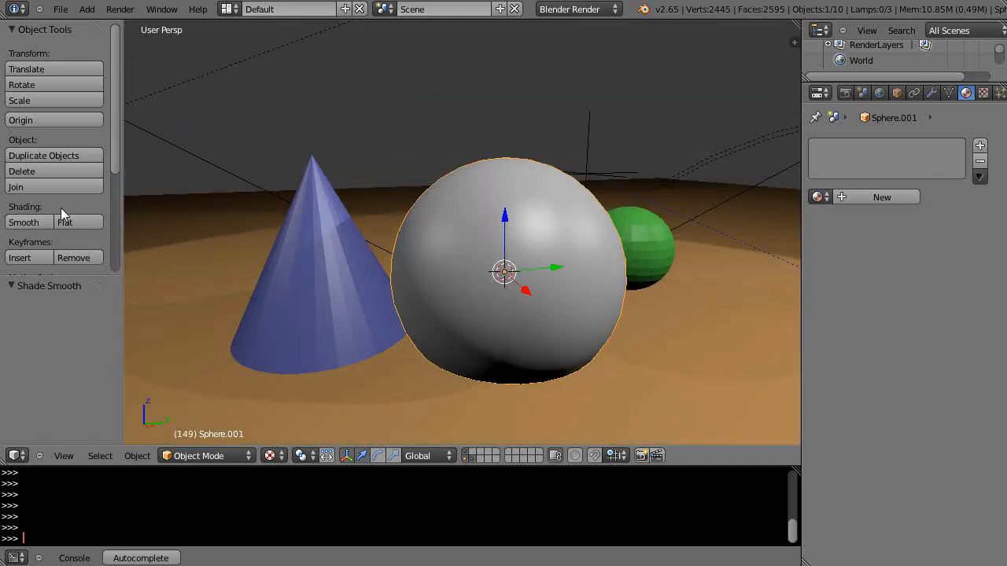
pyautogui.click(72, 222)
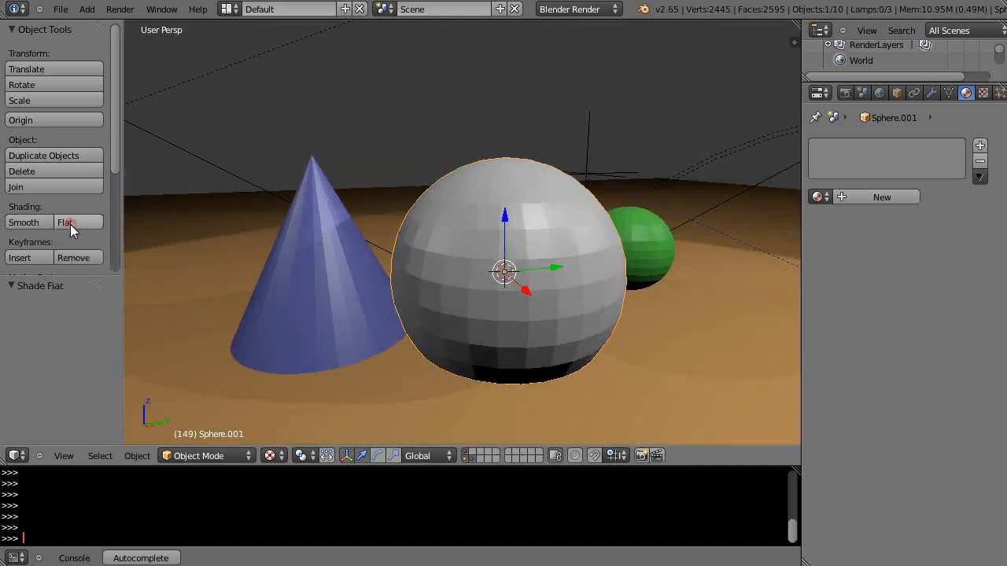
pyautogui.click(21, 171)
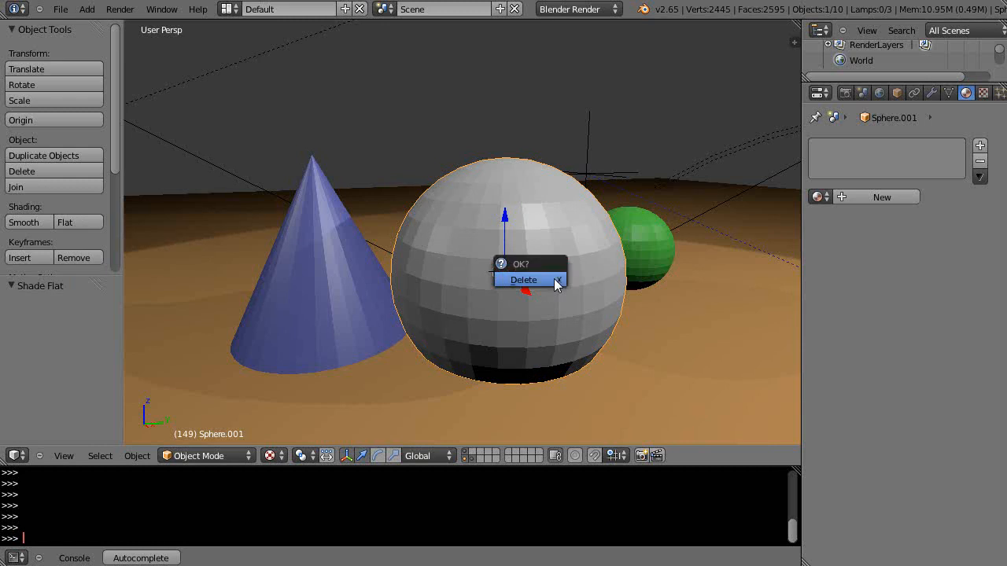
# Step: Confirm deleting the subdivided sphere and add a fresh UV Sphere
pyautogui.click(523, 280)
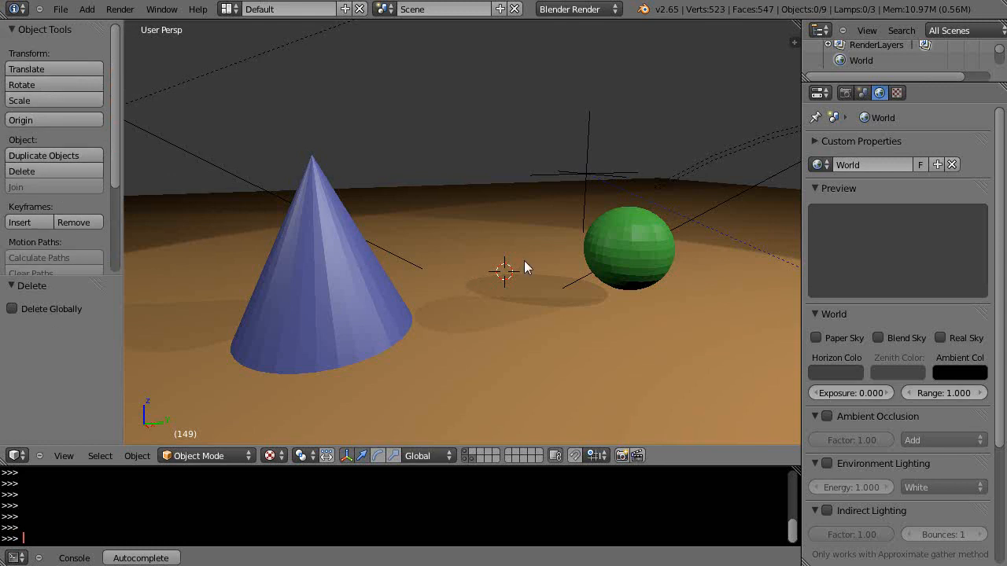
pyautogui.click(86, 9)
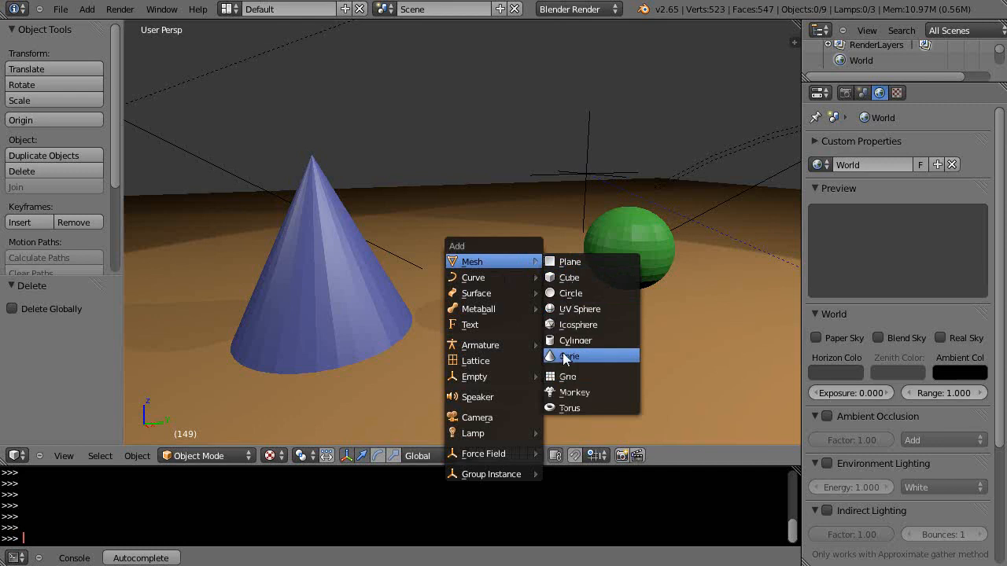
pyautogui.moveTo(573, 308)
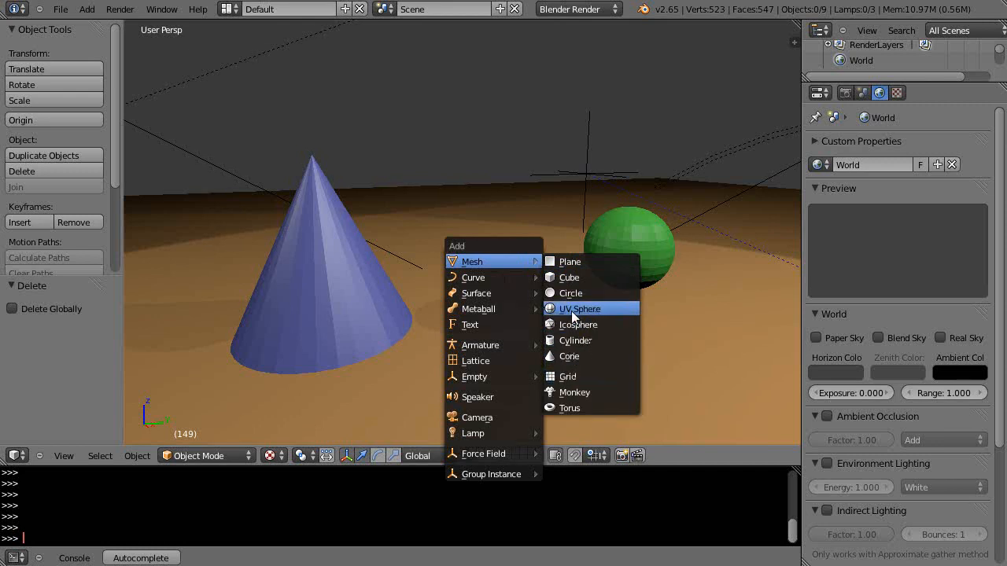
pyautogui.click(581, 309)
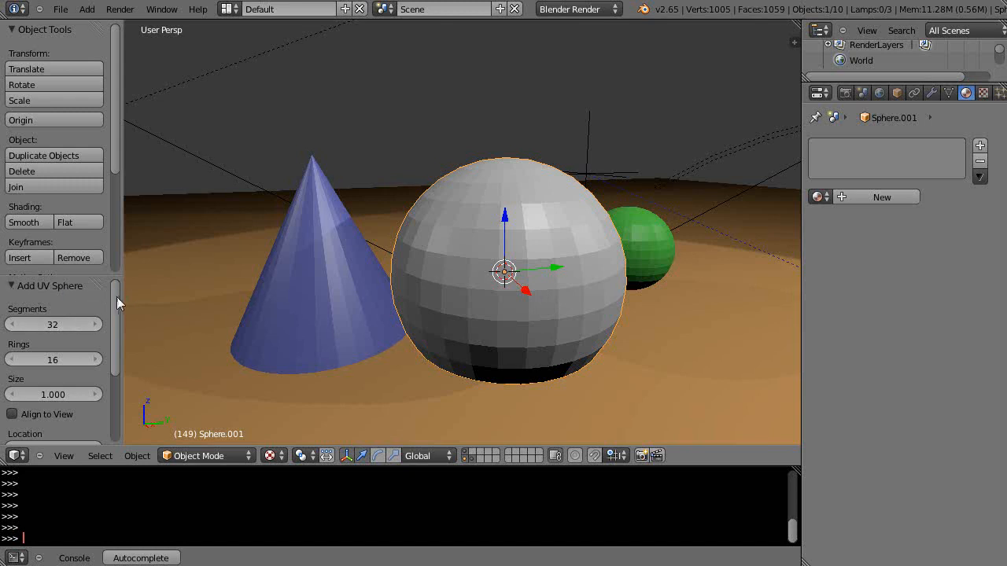
pyautogui.moveTo(121, 295)
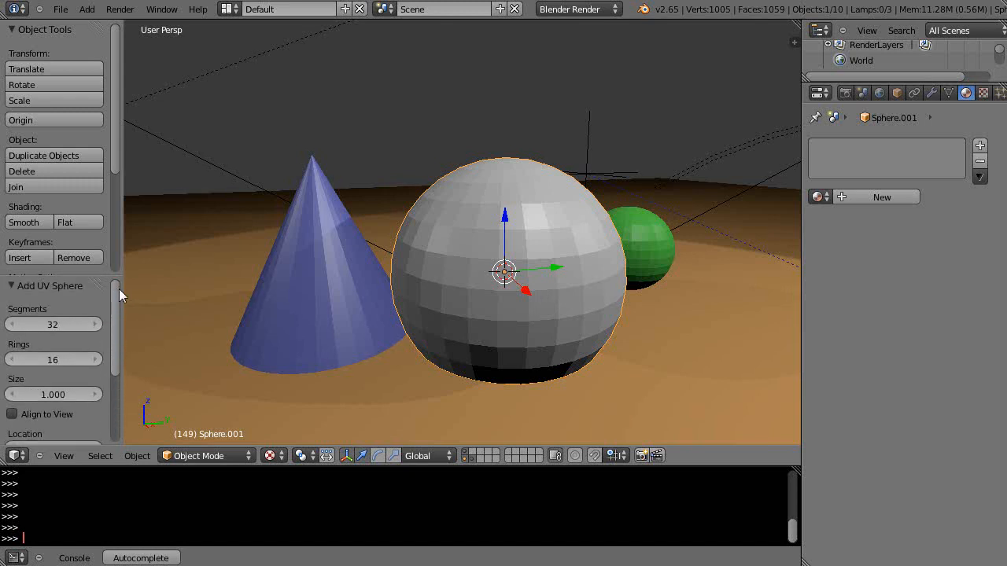
# Step: Set the new UV Sphere to 64 segments and 64 rings, then zoom to inspect
pyautogui.click(53, 324)
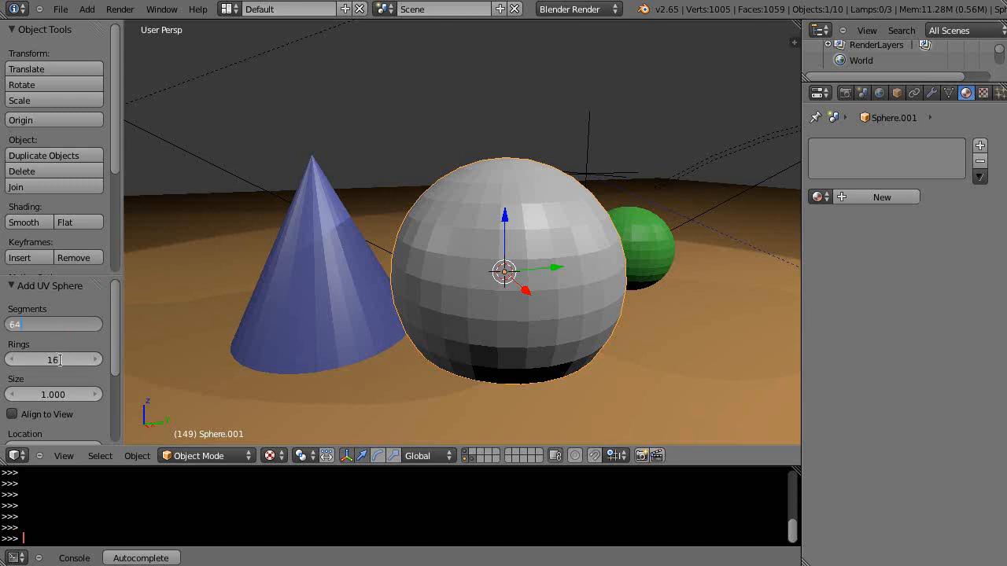
pyautogui.write('64')
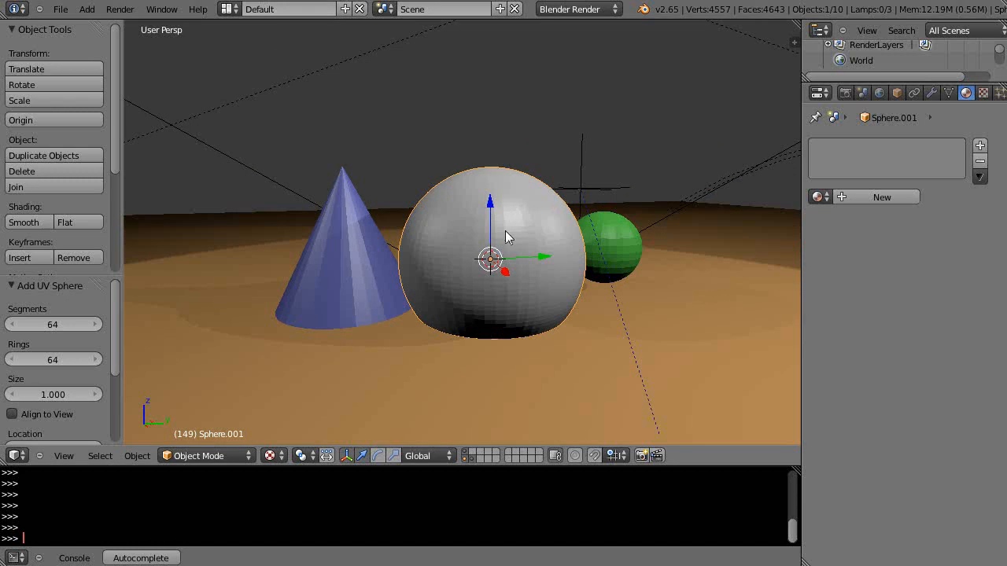
pyautogui.moveTo(513, 266)
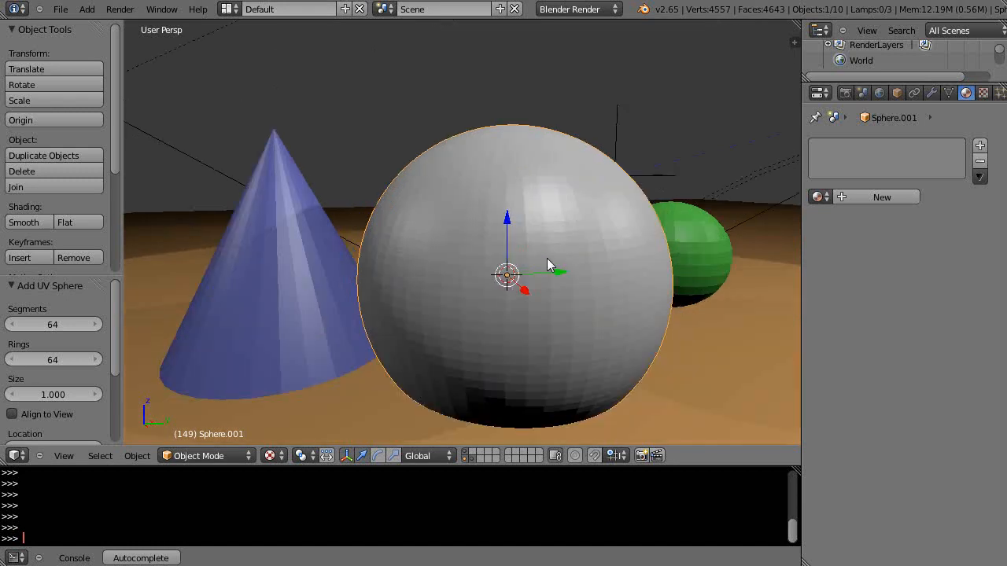
pyautogui.scroll(-3)
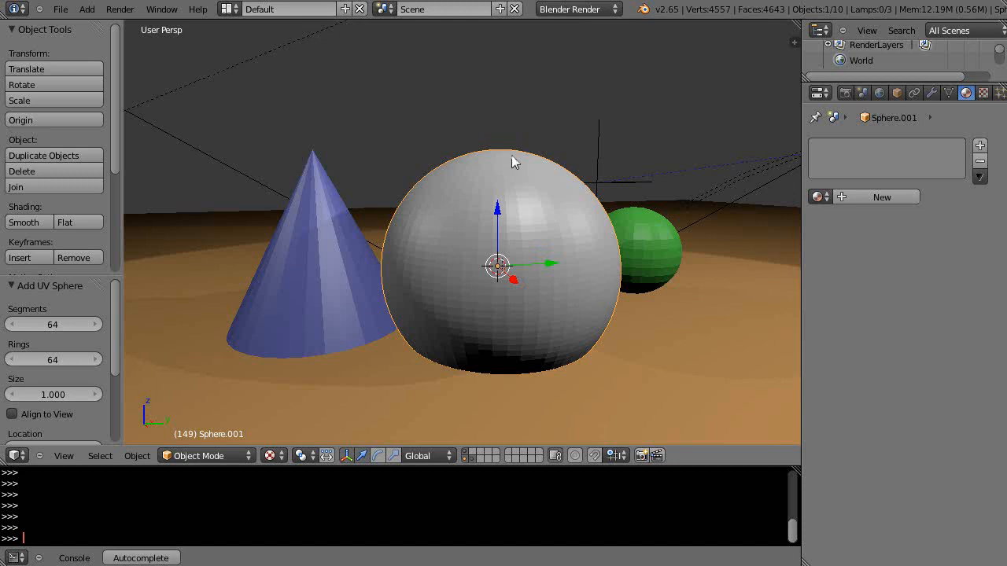
pyautogui.scroll(3)
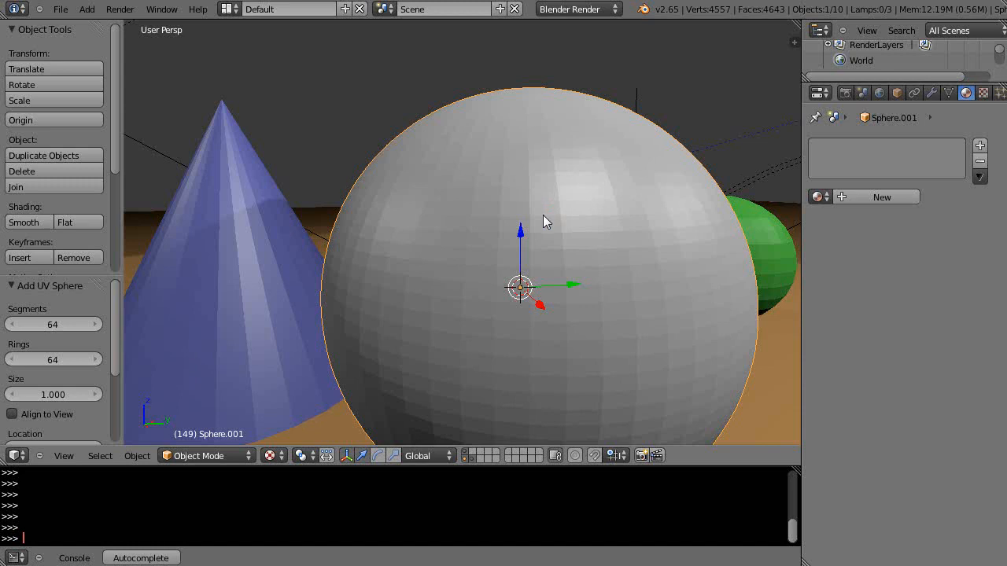
pyautogui.moveTo(770, 16)
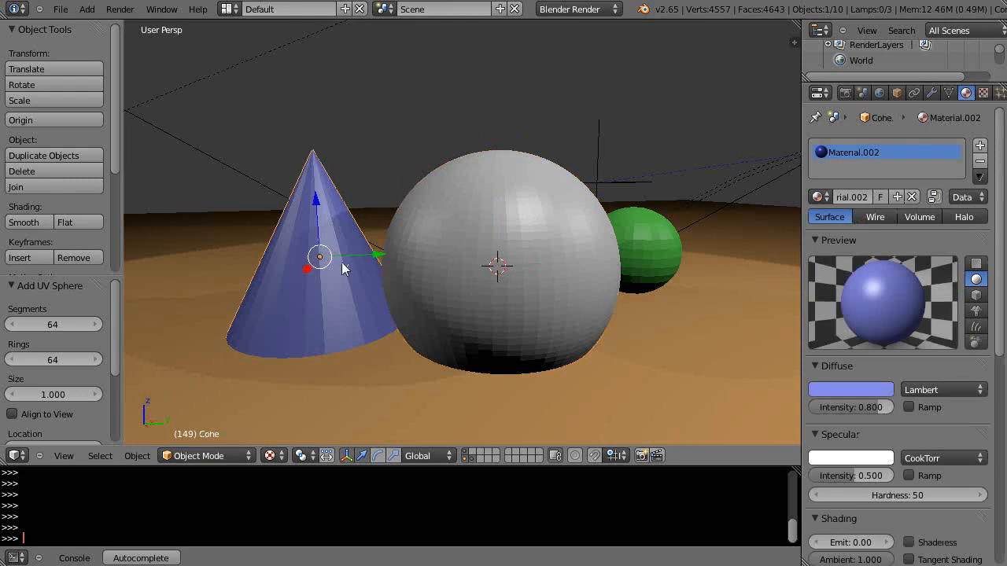
# Step: Delete the blue cone and add a 4-vertex cone as a pyramid
pyautogui.moveTo(320, 258); pyautogui.dragTo(272, 259)
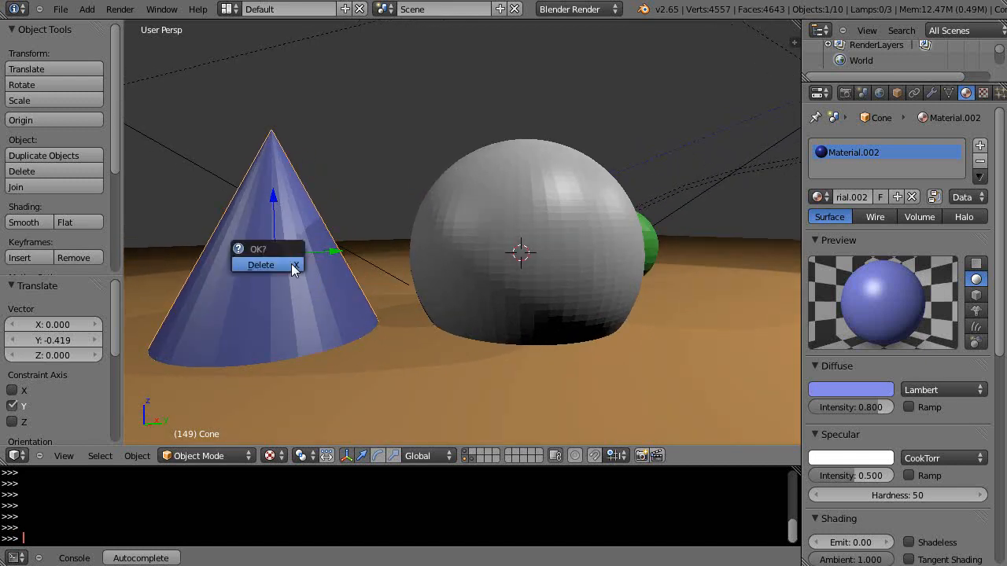
pyautogui.click(261, 264)
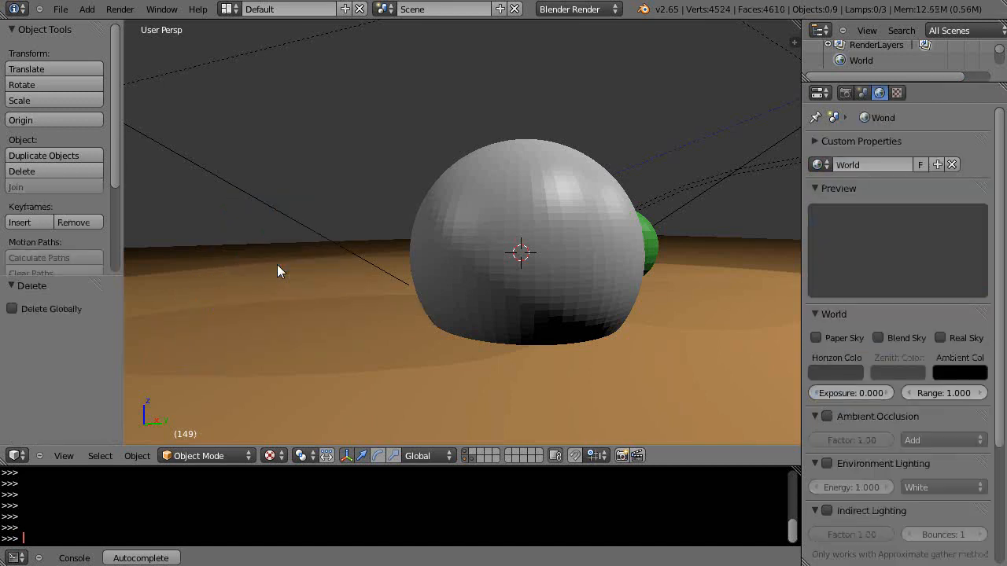
pyautogui.click(86, 9)
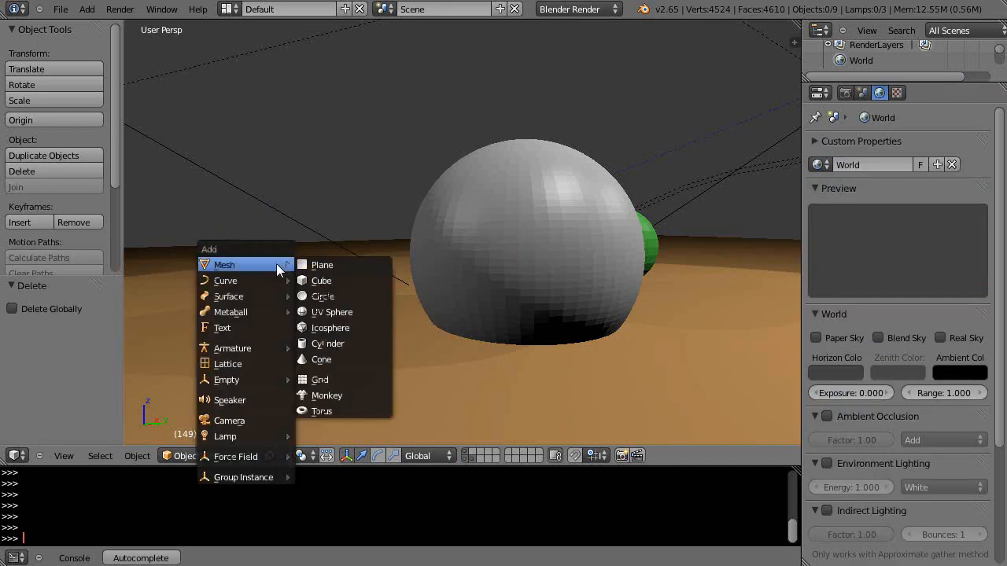
pyautogui.click(319, 360)
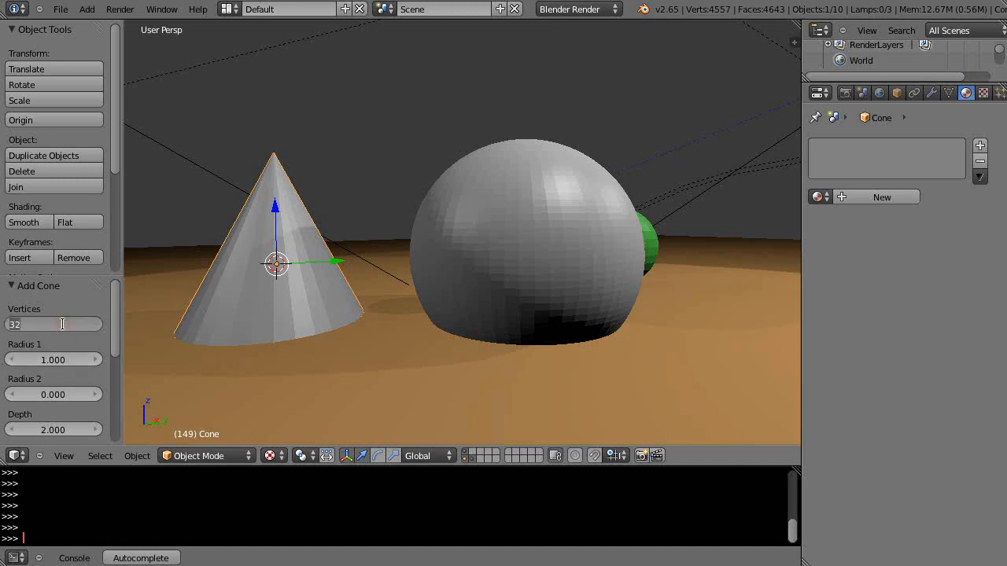
pyautogui.write('4')
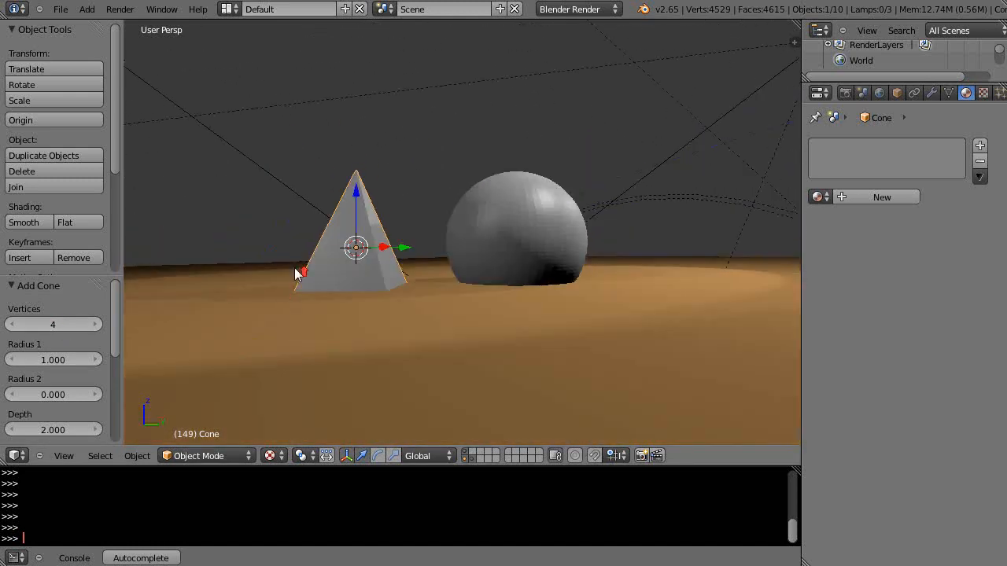
pyautogui.click(820, 197)
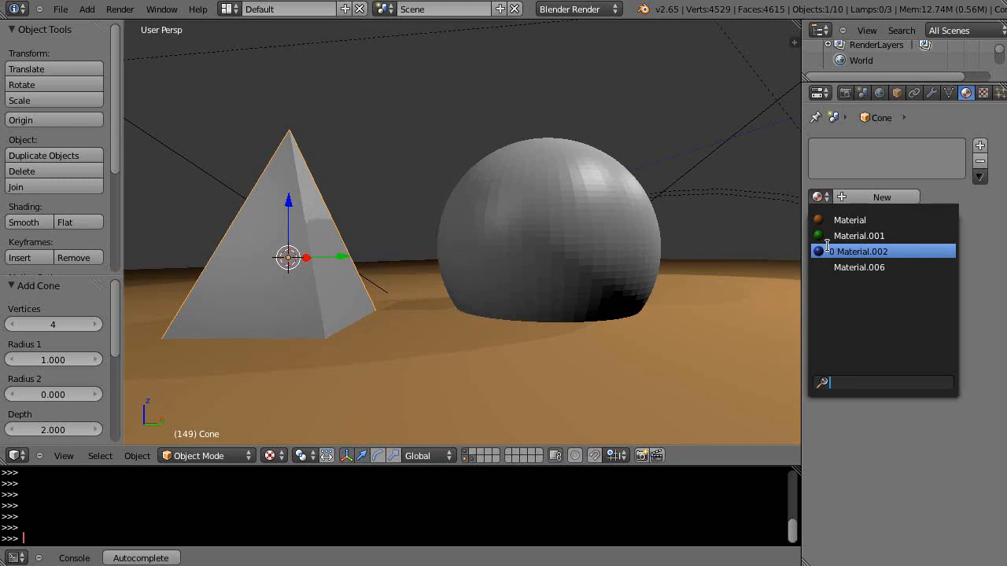
# Step: Give the pyramid the blue Material.002 and select it again
pyautogui.click(859, 251)
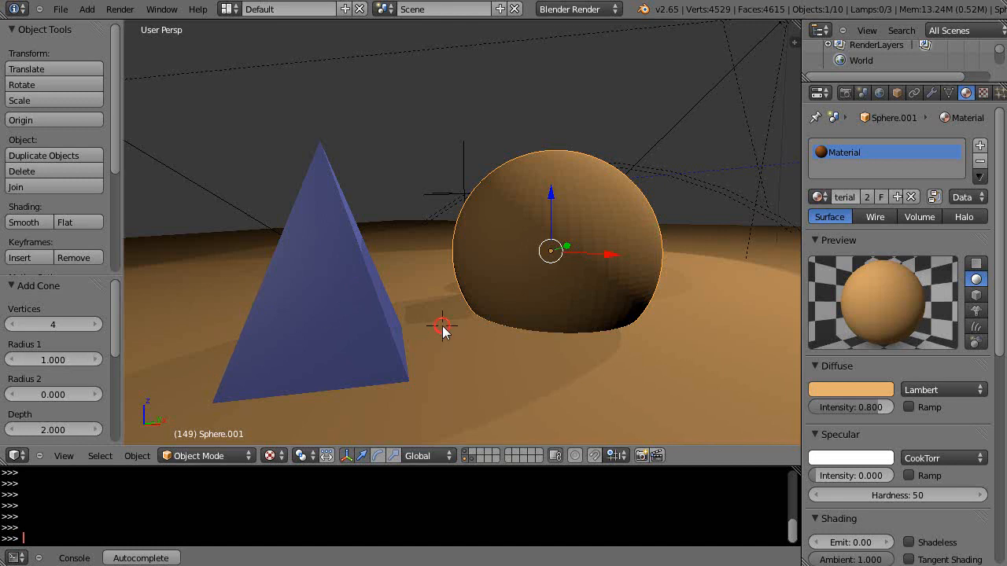
pyautogui.click(318, 160)
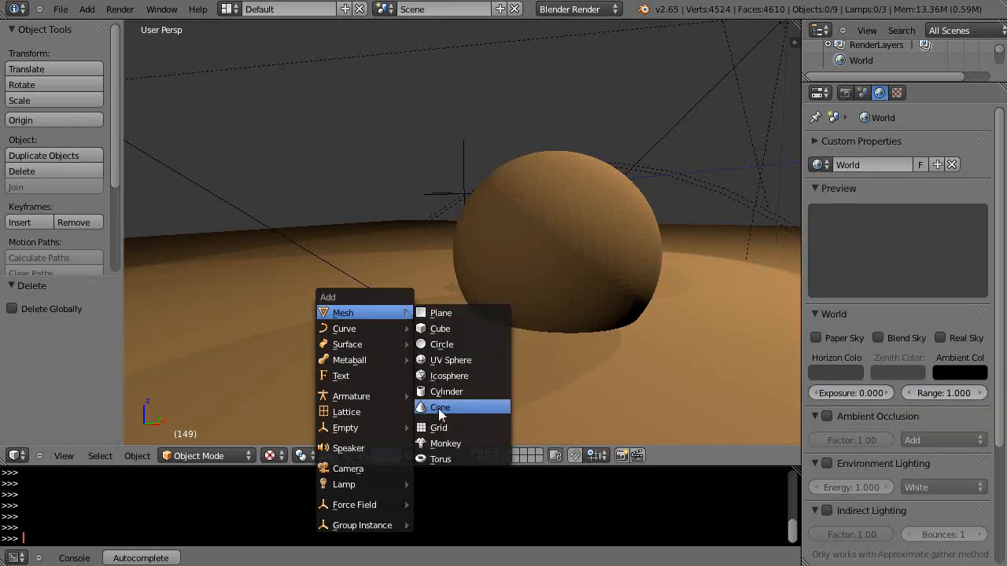
# Step: Add a new 32-vertex cone in front of the brown sphere
pyautogui.click(440, 406)
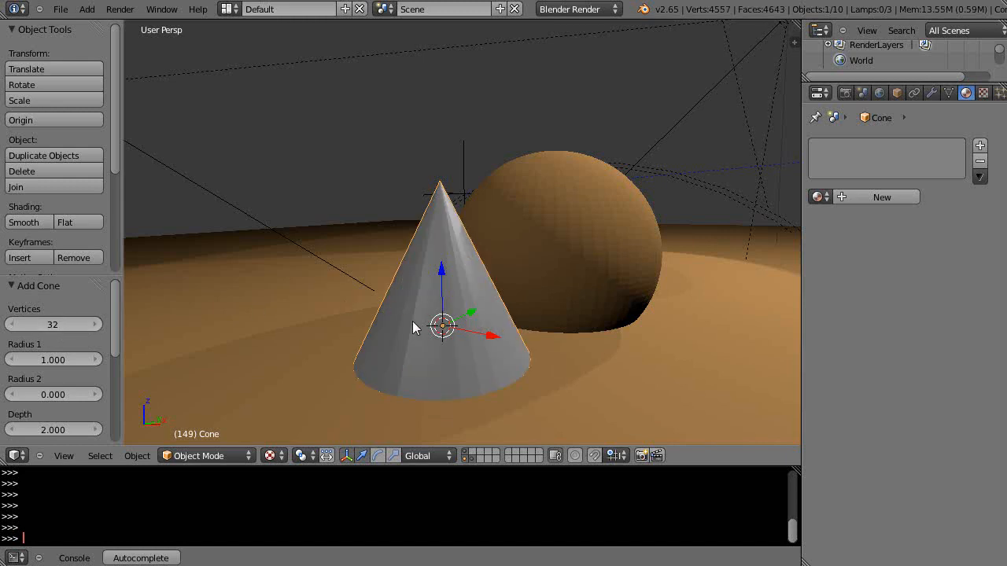
# Step: Assign the blue Material.002 to the new cone from the material list
pyautogui.click(817, 197)
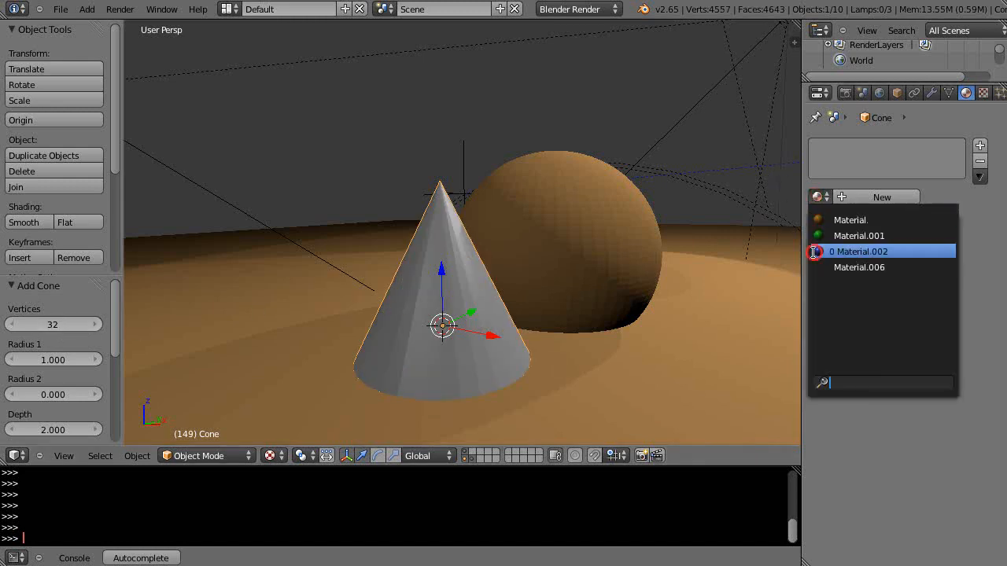
pyautogui.click(881, 251)
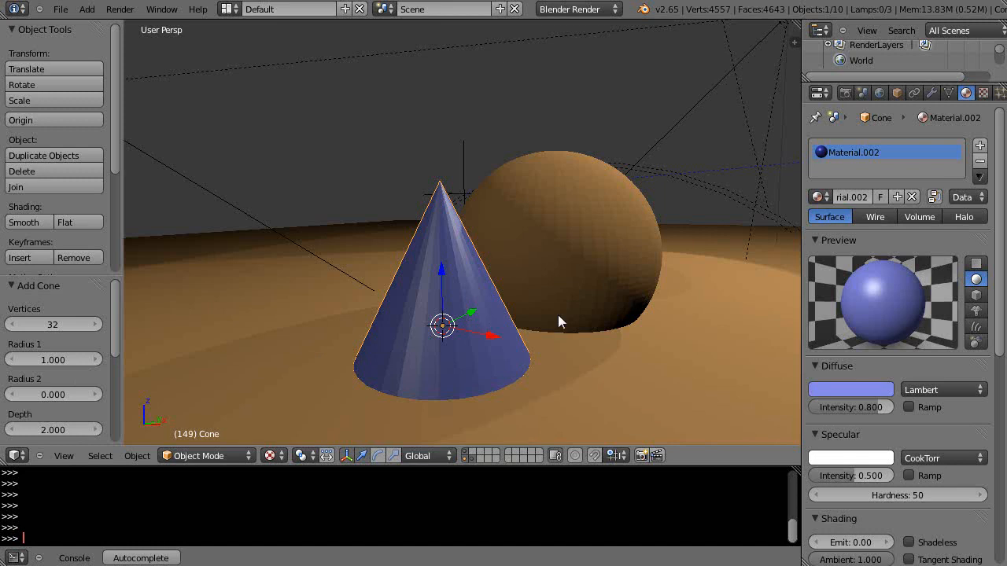
pyautogui.moveTo(460, 300)
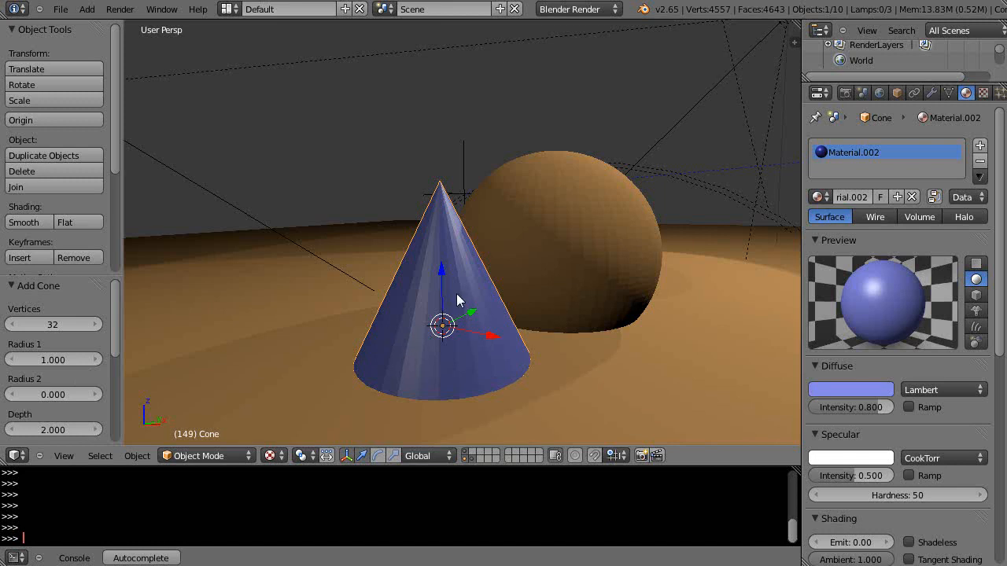